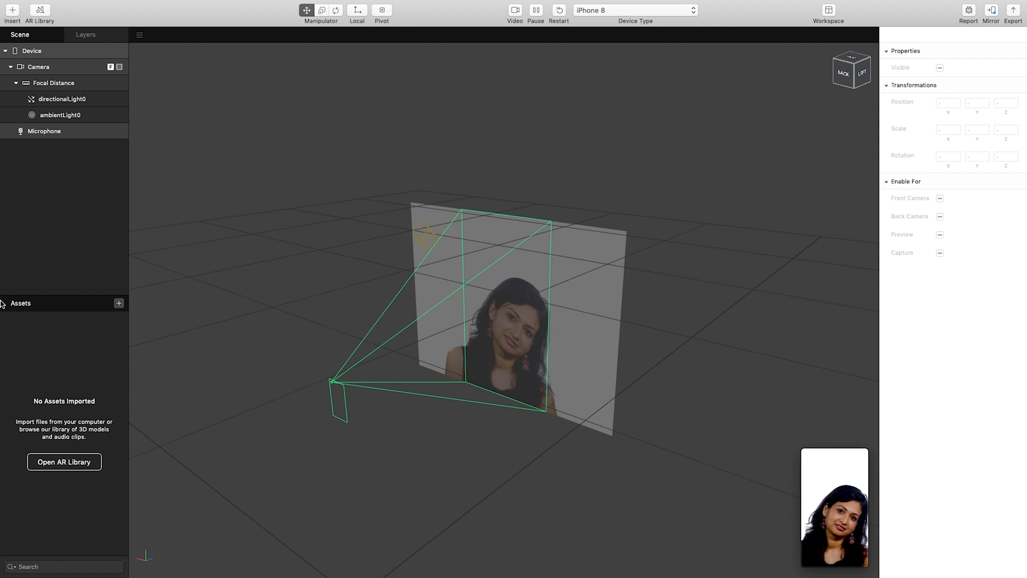
# - Import bensound-anewbeginning.m4a from the Downloads folder into the project assets
pyautogui.click(119, 303)
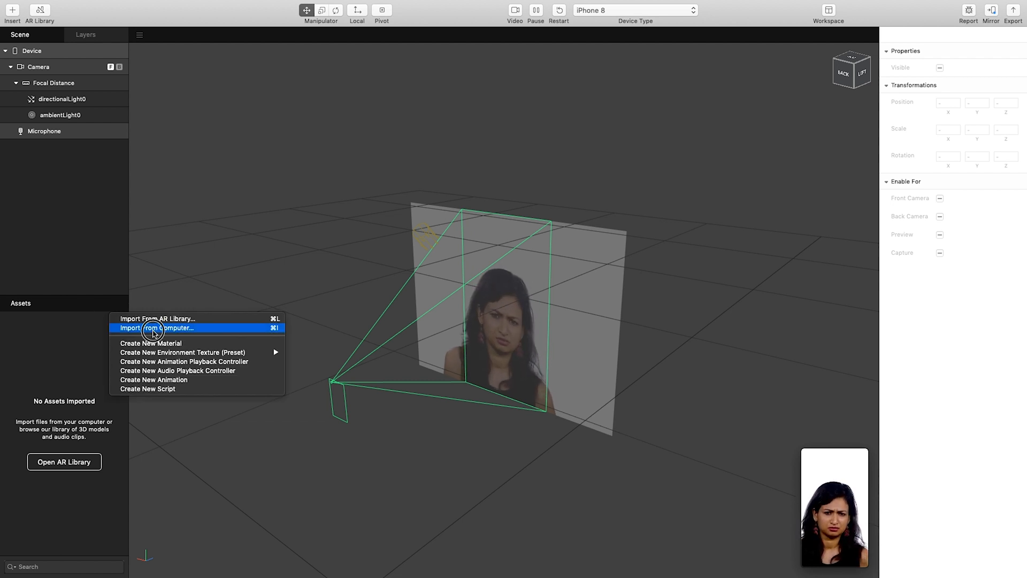
pyautogui.click(154, 328)
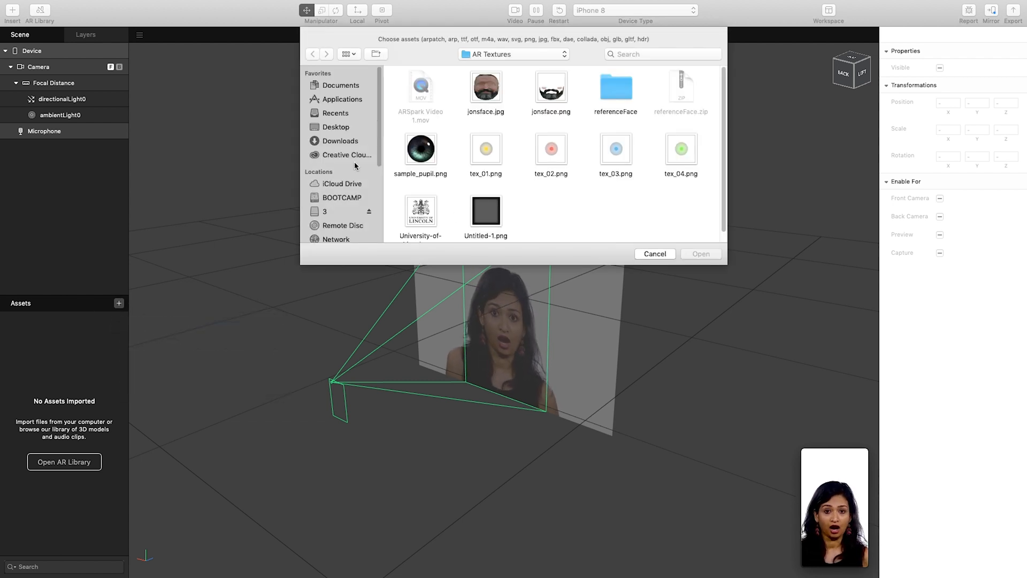
pyautogui.click(340, 141)
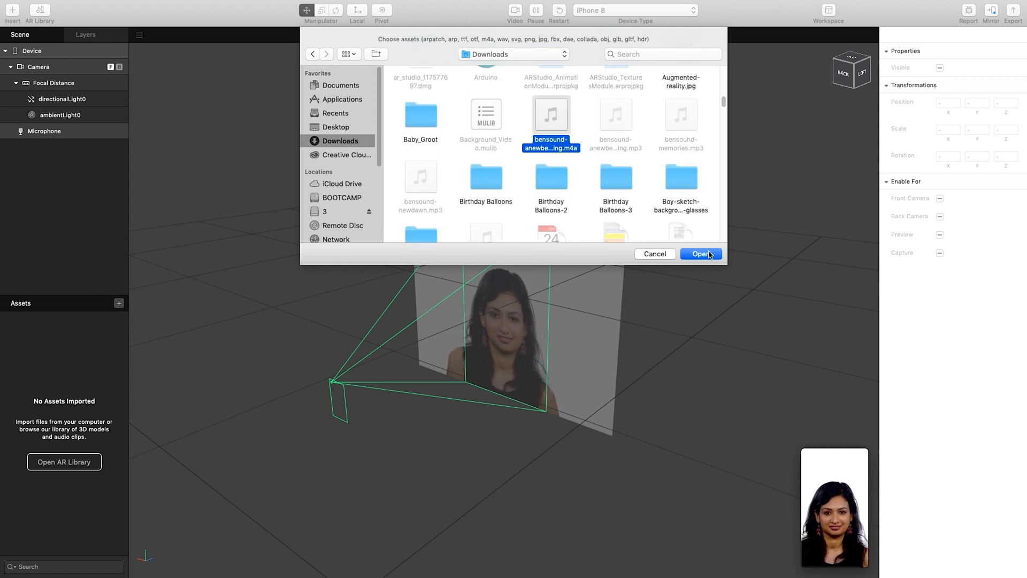
pyautogui.click(701, 254)
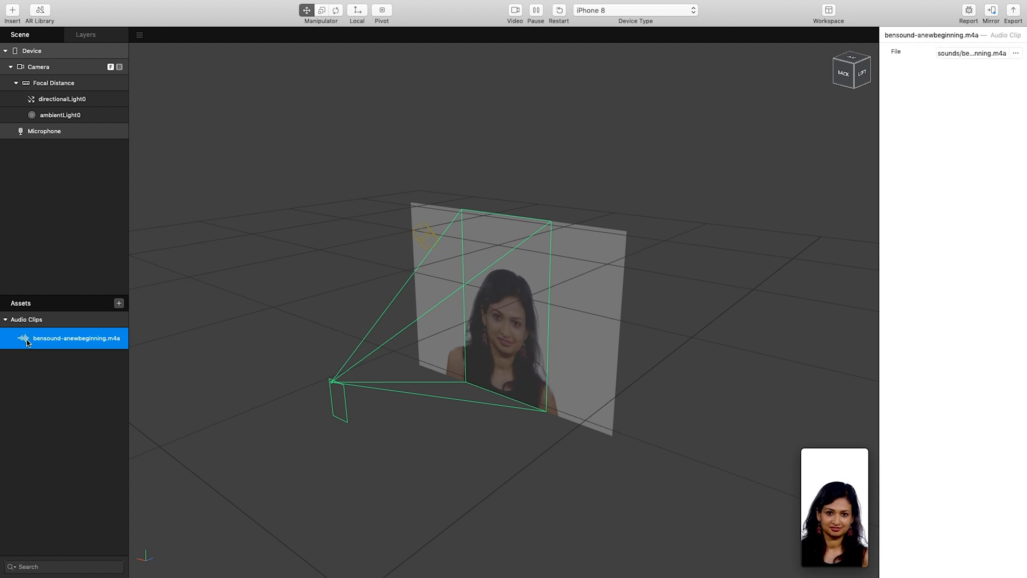
# - Create an Audio Playback Controller asset playing bensound-anewbeginning.m4a
pyautogui.rightClick(64, 338)
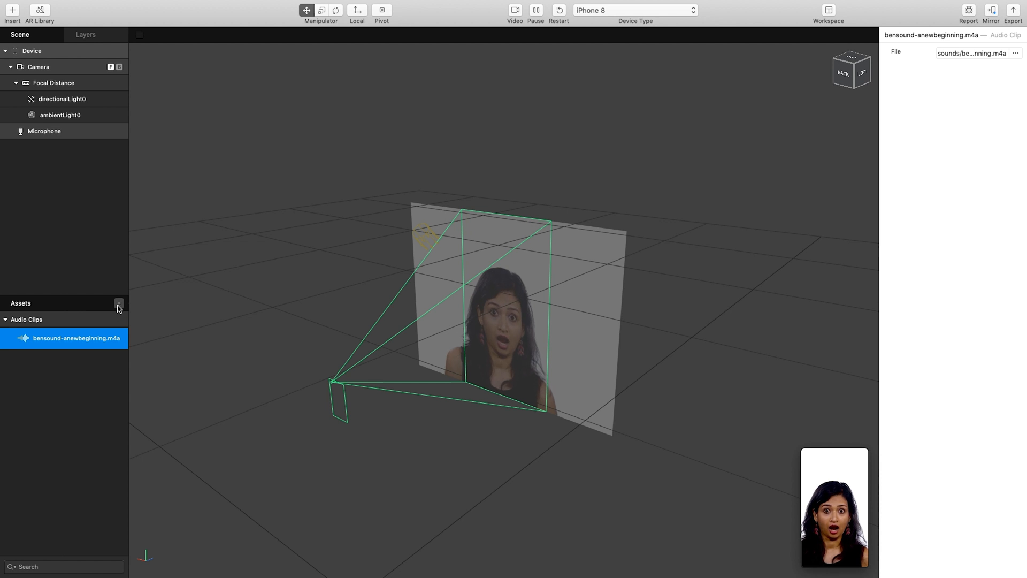
pyautogui.click(118, 304)
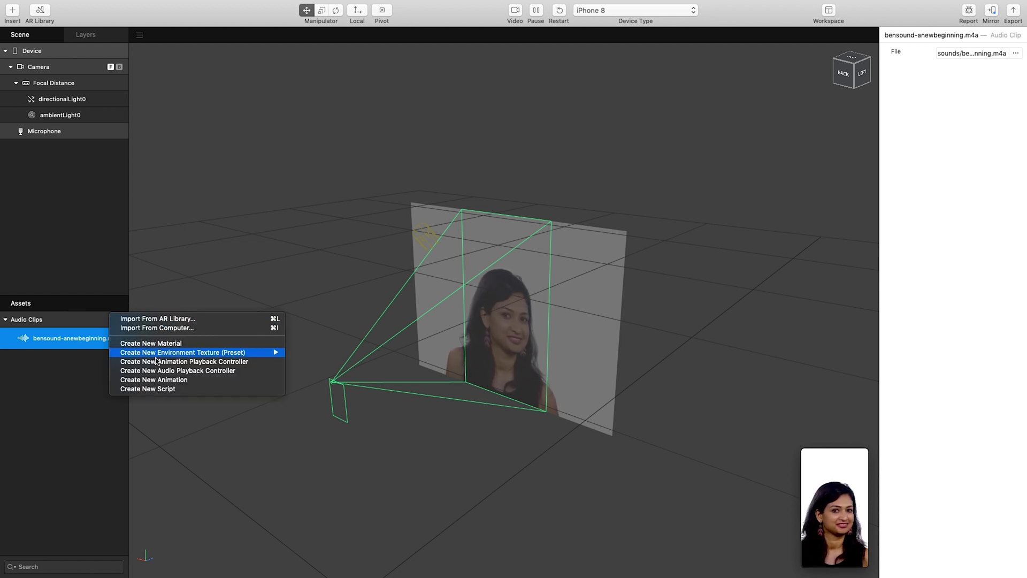
pyautogui.moveTo(164, 371)
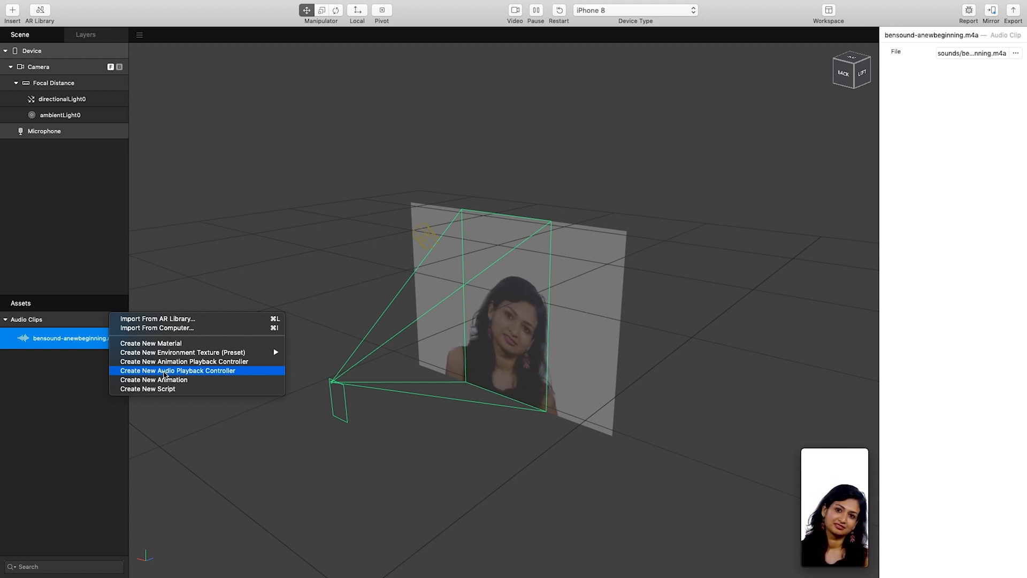
pyautogui.click(177, 370)
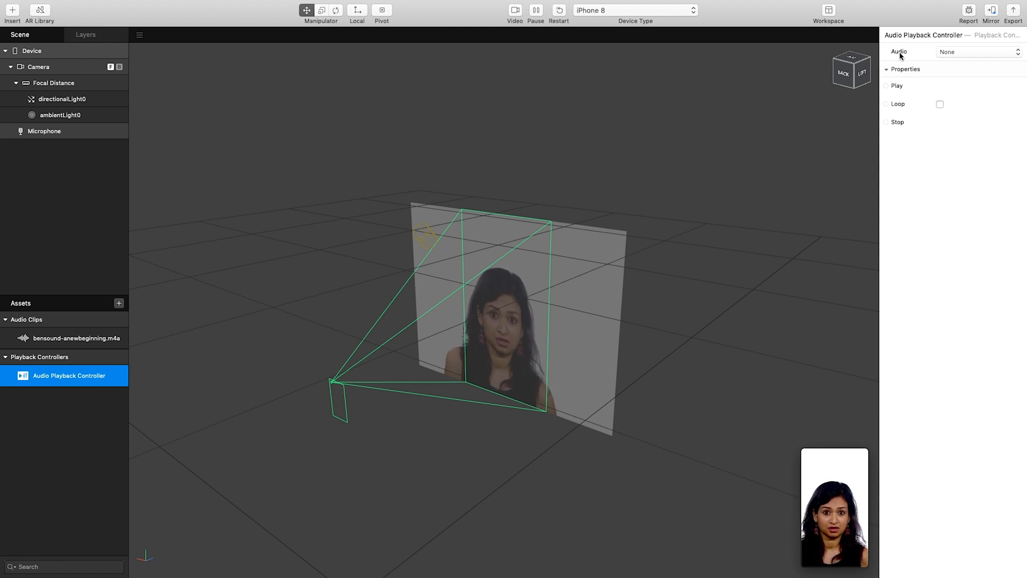
pyautogui.click(976, 52)
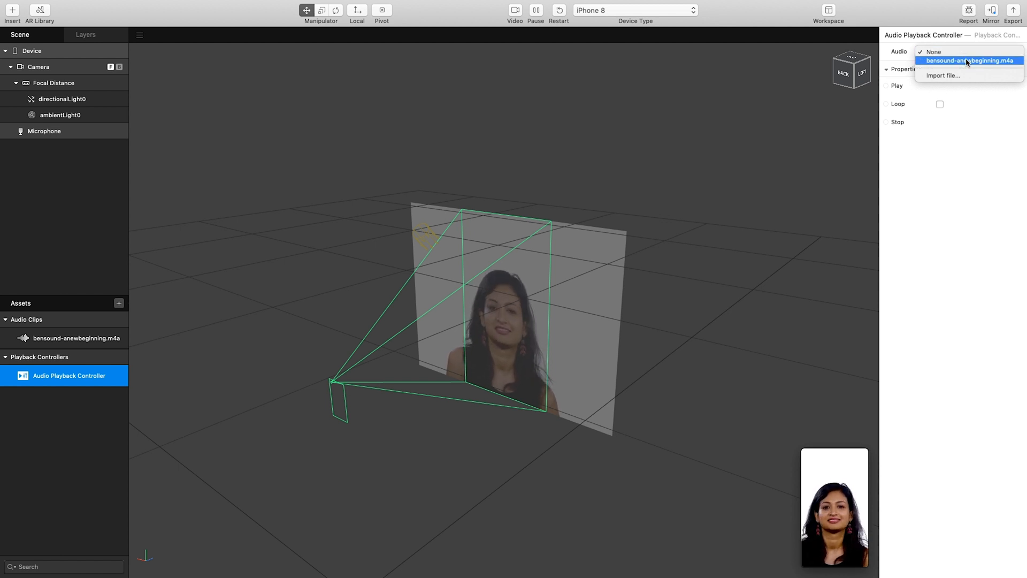
pyautogui.click(968, 59)
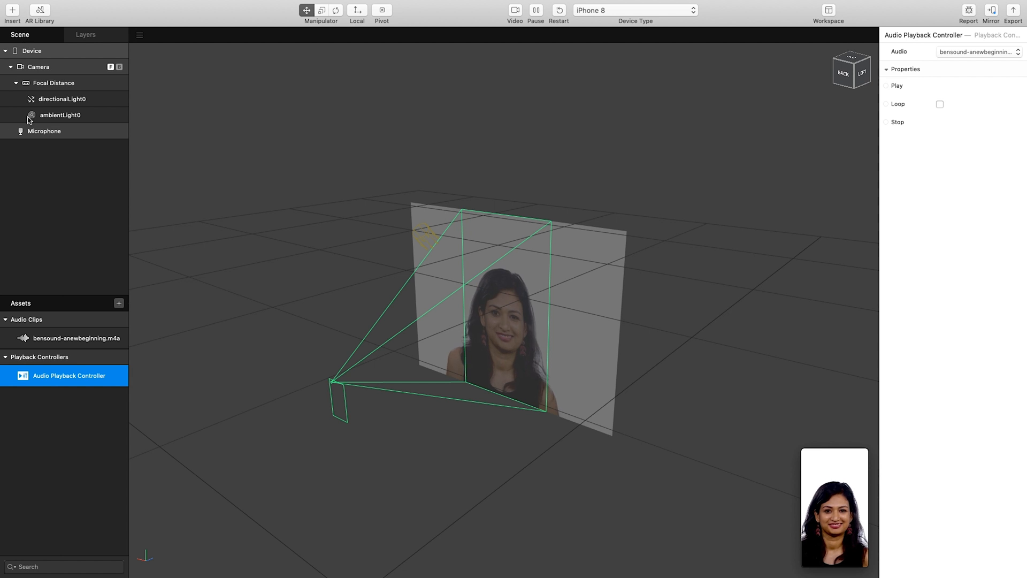
# - Insert a speaker fed by the Audio Playback Controller, with volume lowered to 52%
pyautogui.click(13, 11)
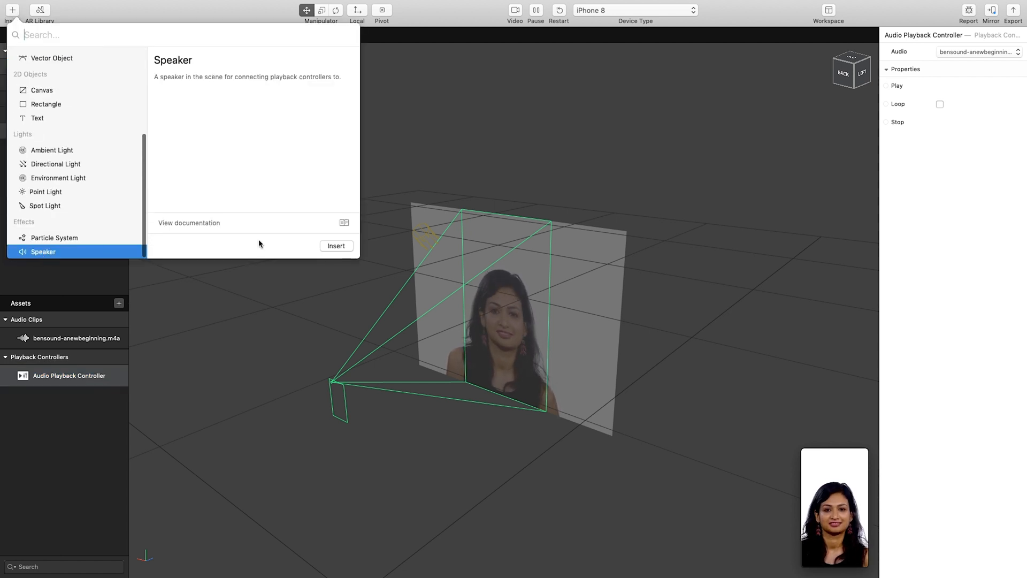
pyautogui.click(336, 246)
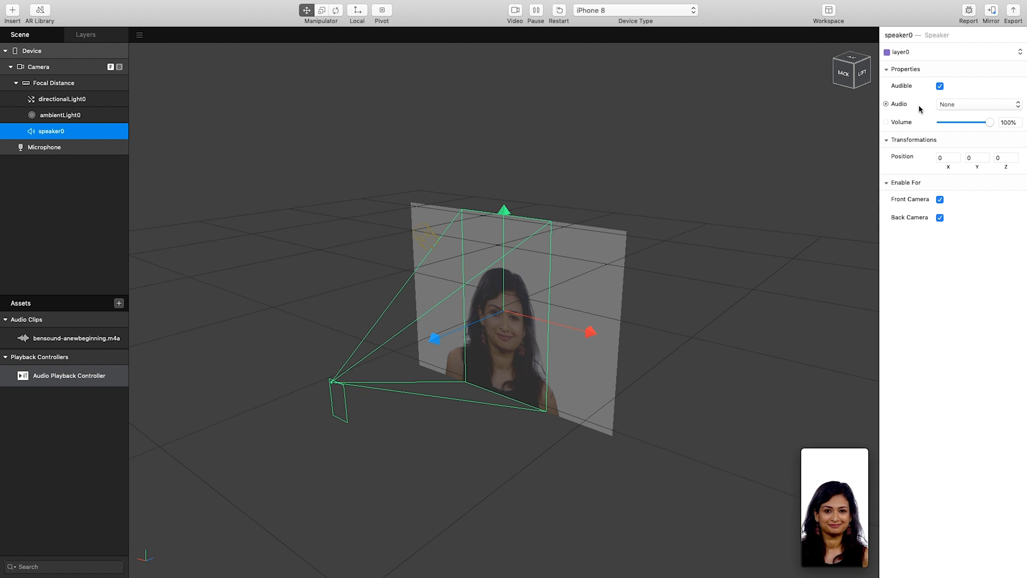
pyautogui.click(979, 104)
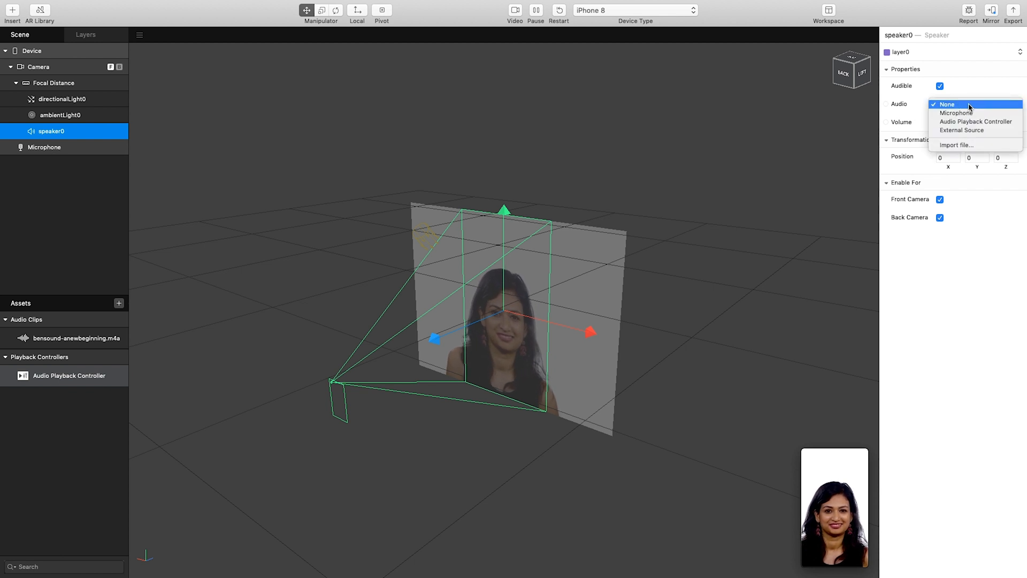
pyautogui.moveTo(951, 121)
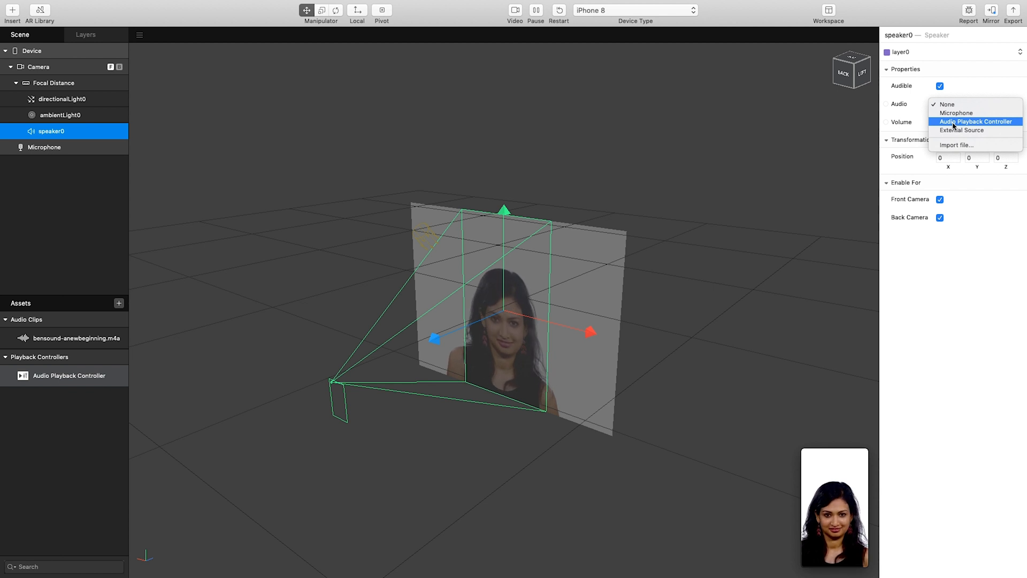
pyautogui.click(977, 122)
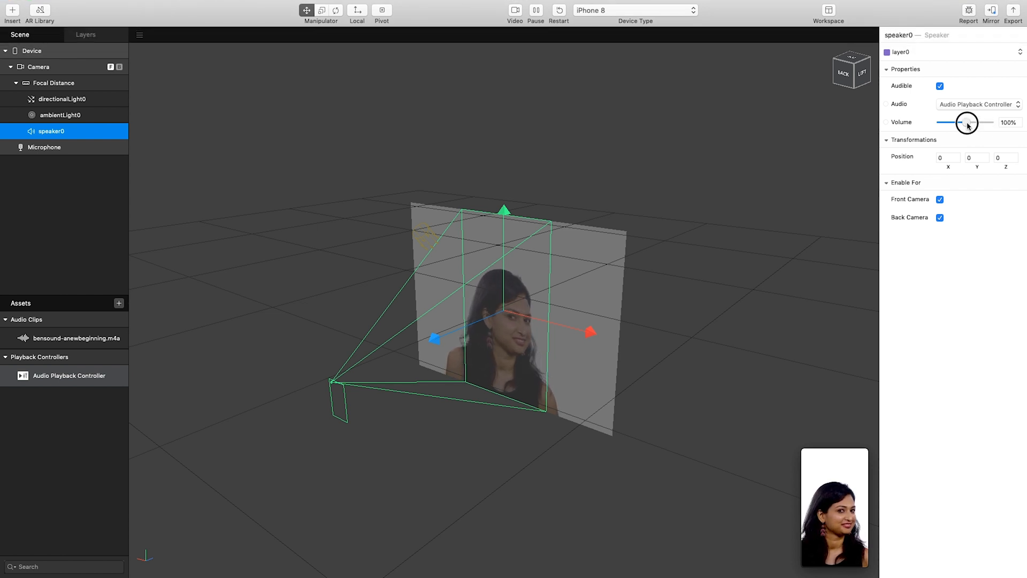
pyautogui.moveTo(968, 122); pyautogui.dragTo(976, 123)
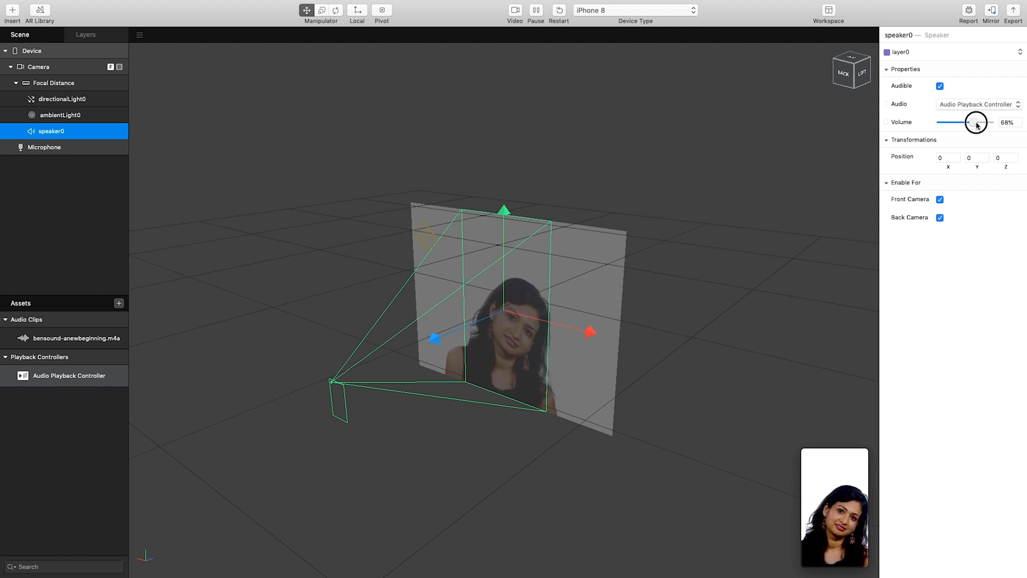
pyautogui.moveTo(977, 122); pyautogui.dragTo(968, 123)
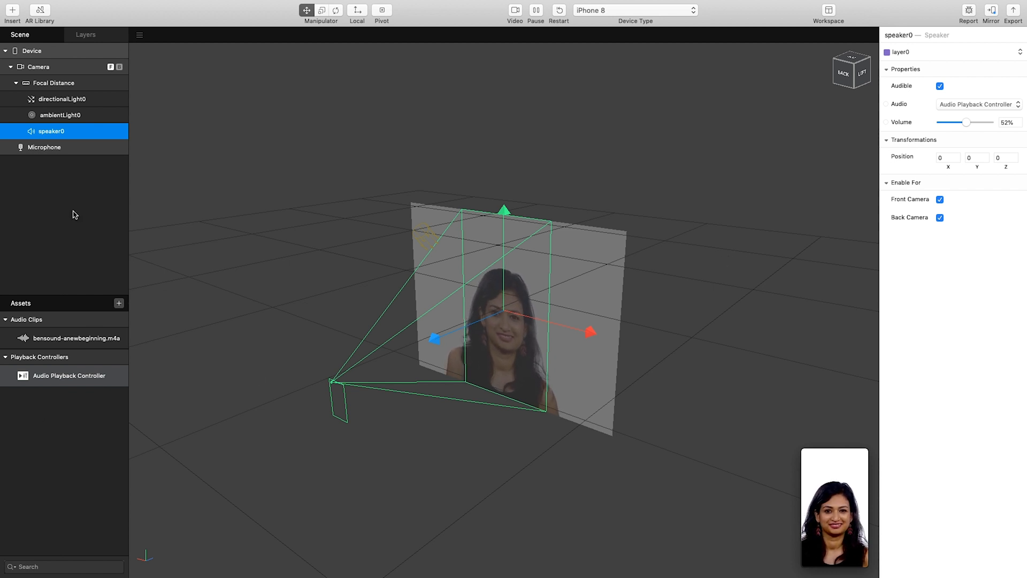
# - Create the Audio Playback Controller patch and insert a Screen Tap patch via 'scre' search
pyautogui.click(54, 375)
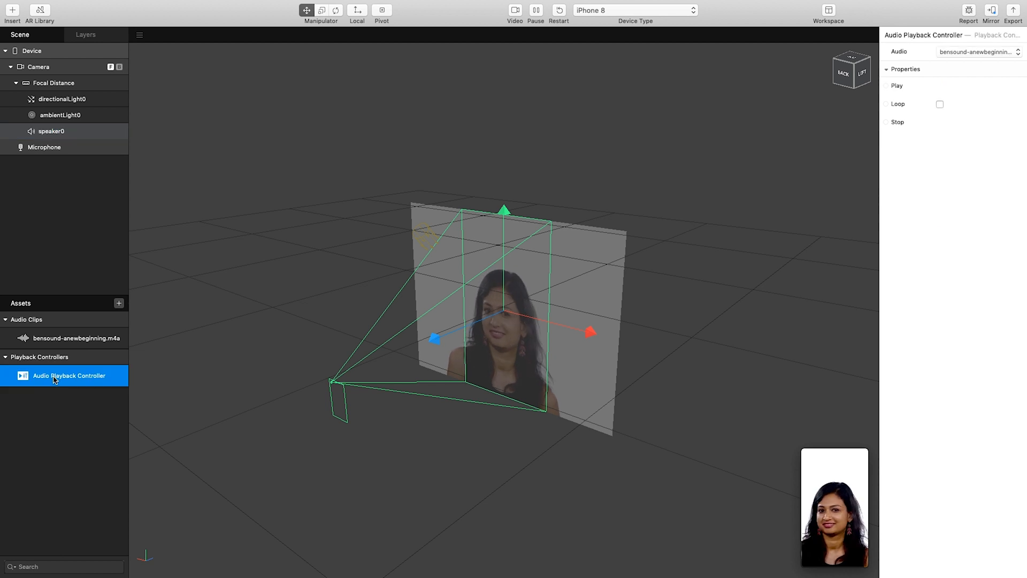
pyautogui.doubleClick(54, 375)
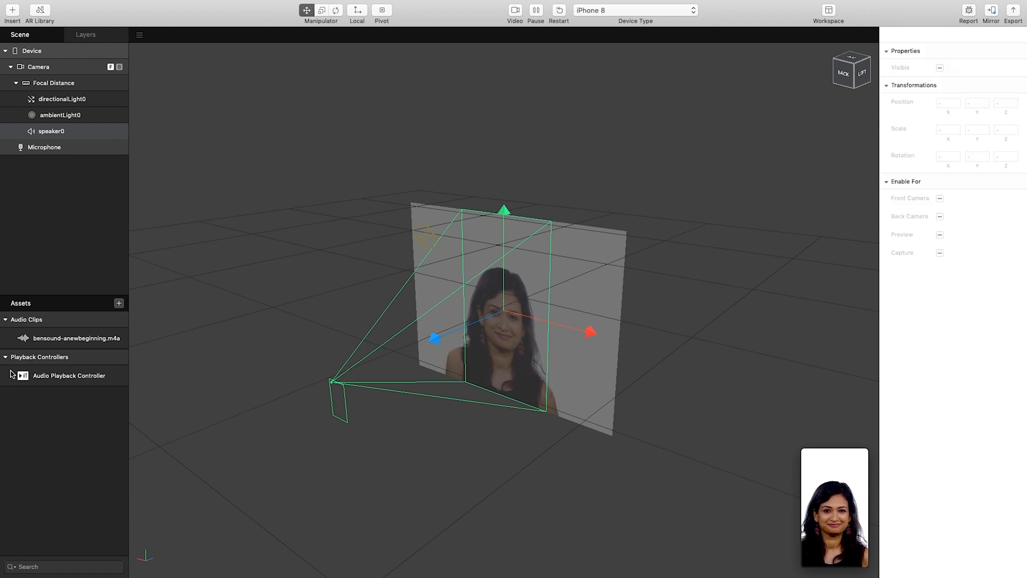
pyautogui.click(69, 376)
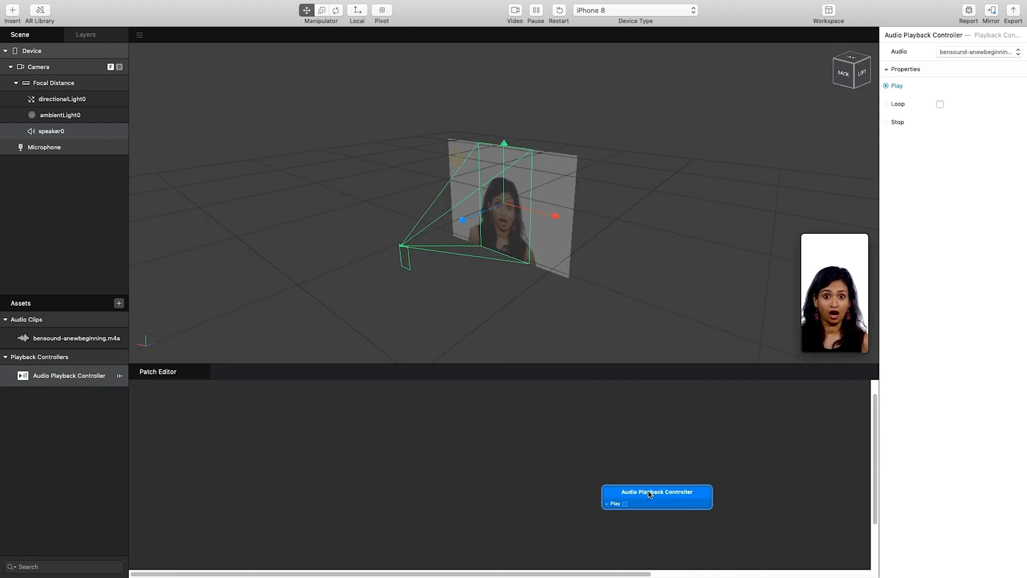
pyautogui.moveTo(311, 435)
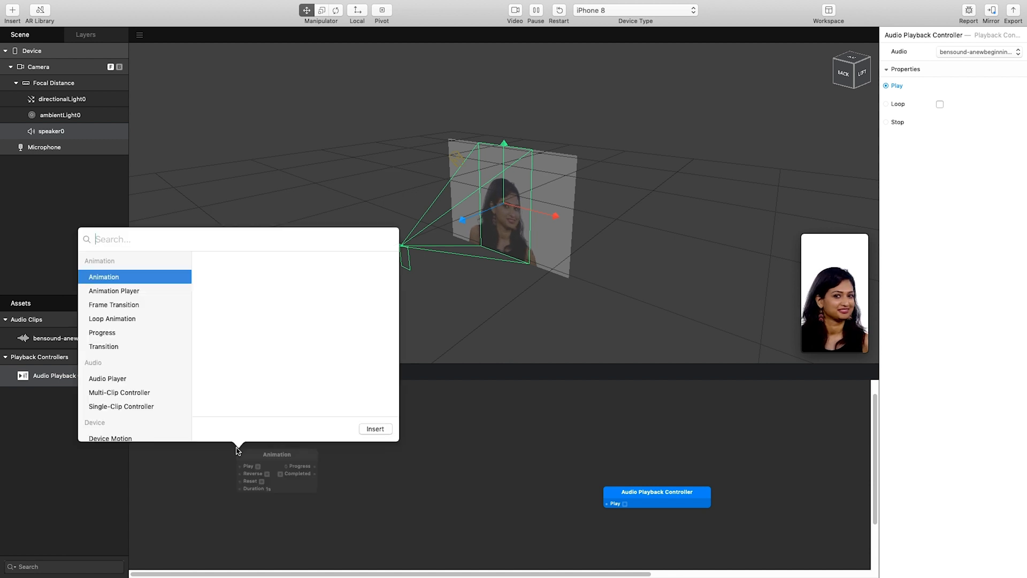
pyautogui.write('scre')
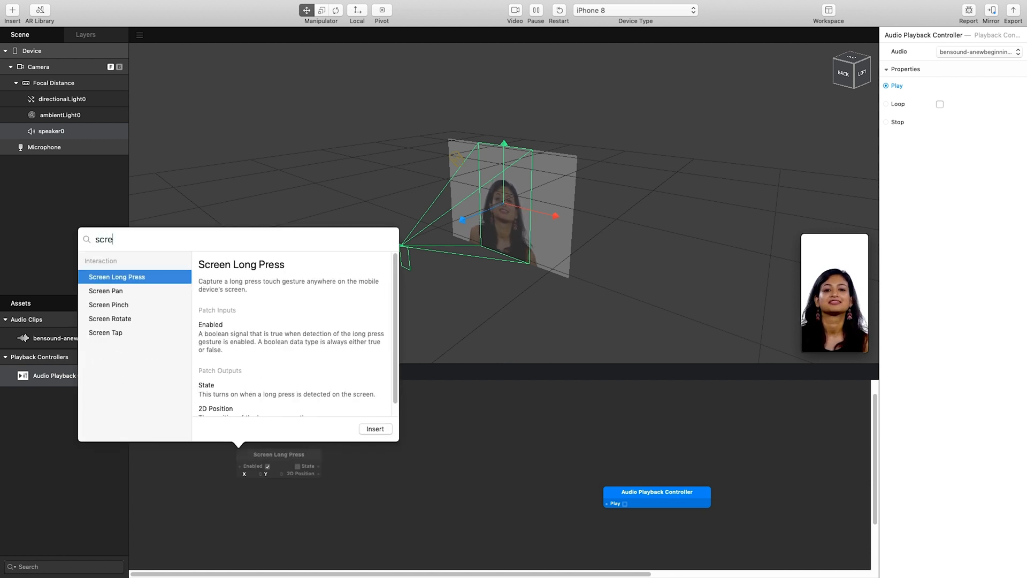
pyautogui.click(107, 332)
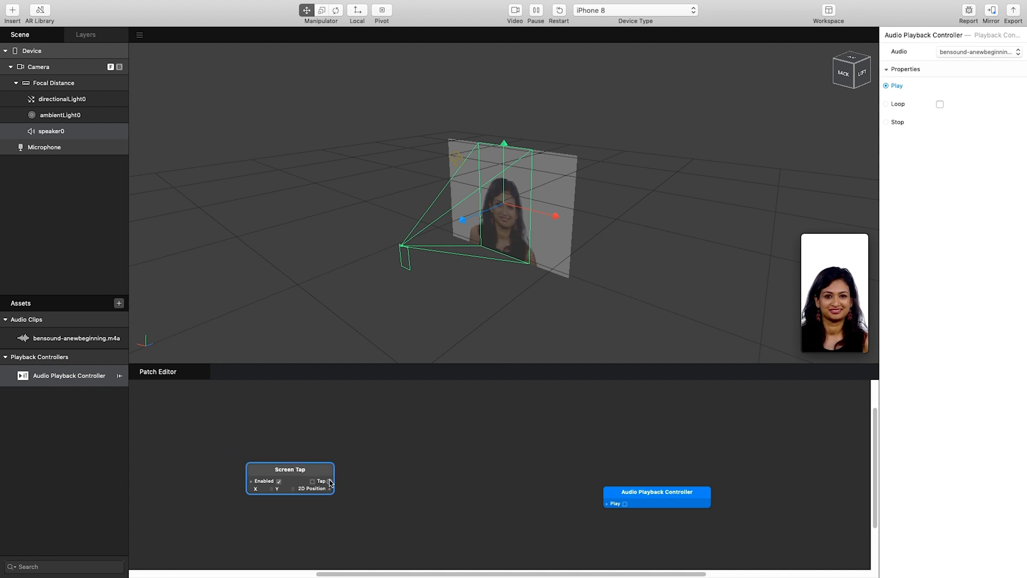
# - Connect Screen Tap's Tap output to a new Switch patch
pyautogui.moveTo(329, 482); pyautogui.dragTo(395, 473)
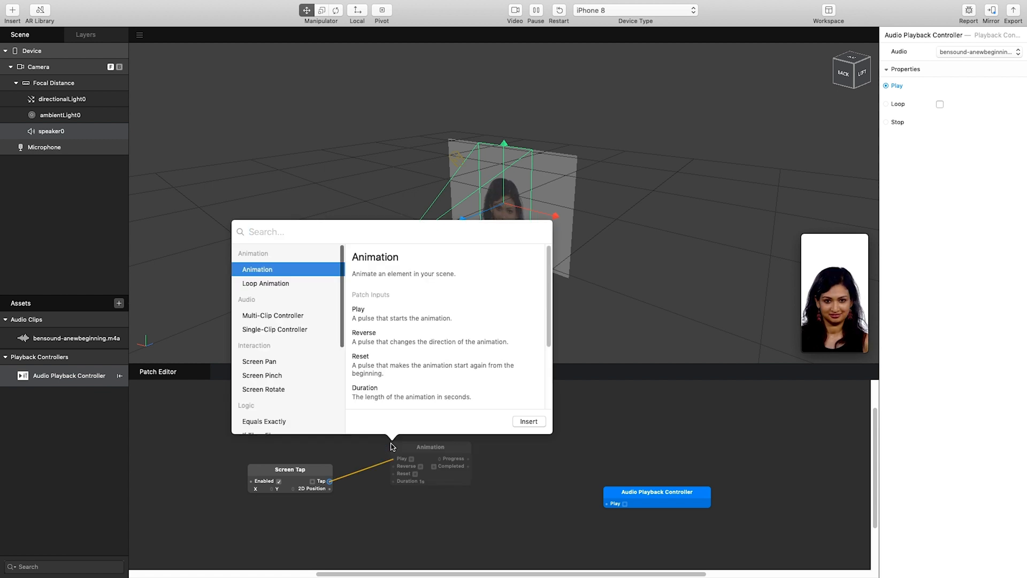
pyautogui.write('switch')
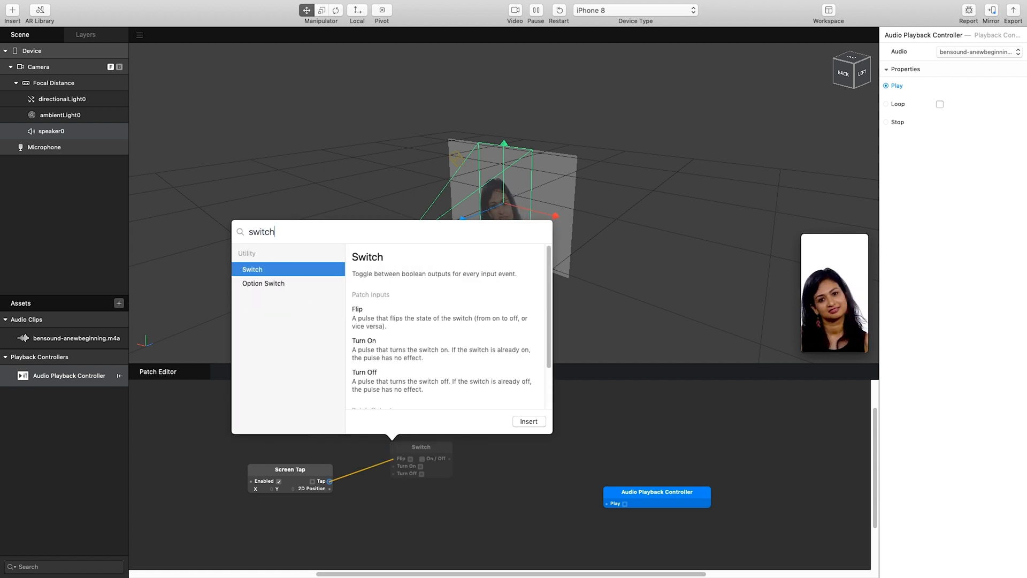
pyautogui.moveTo(423, 346)
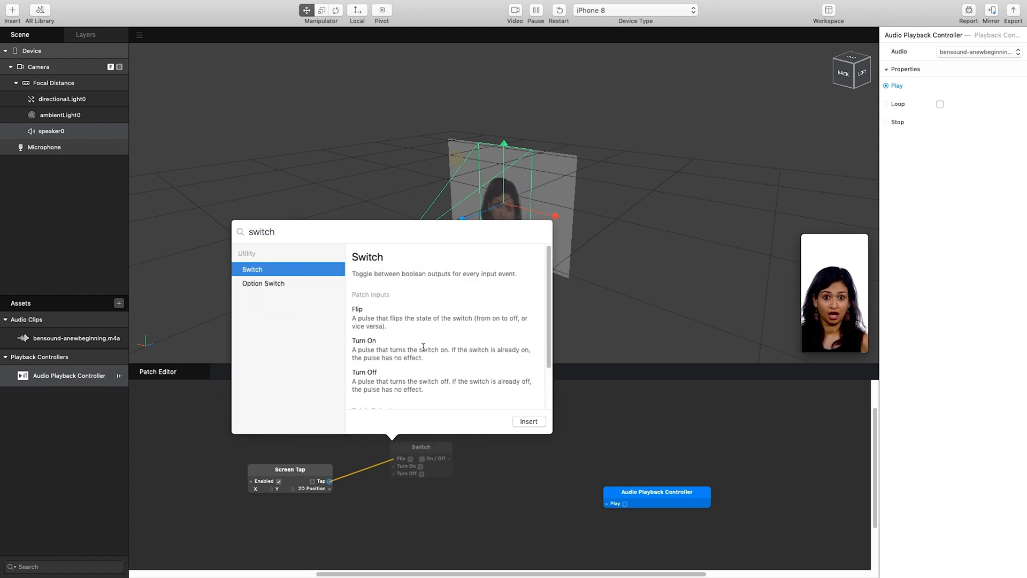
pyautogui.moveTo(402, 372)
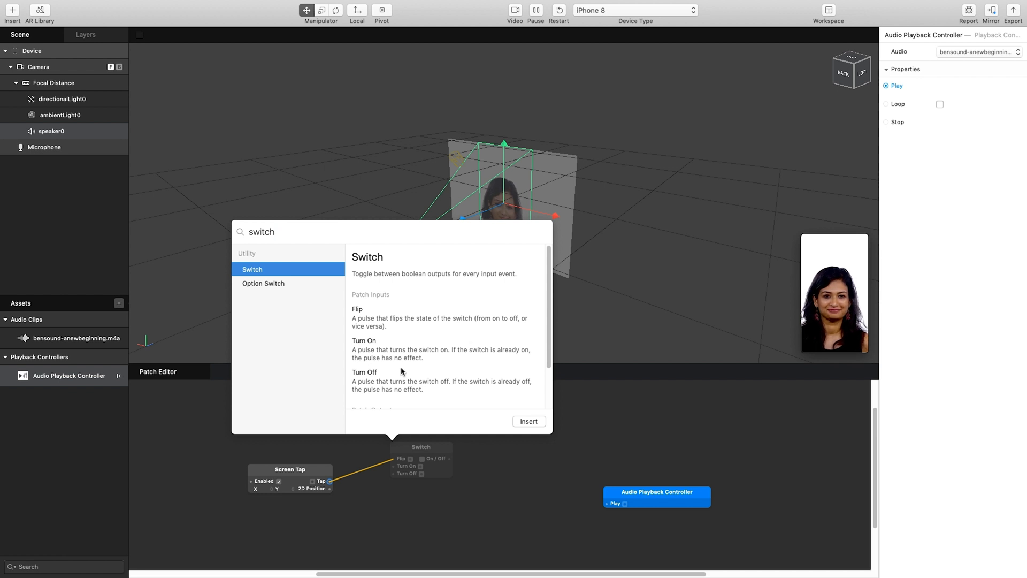
pyautogui.scroll(-3)
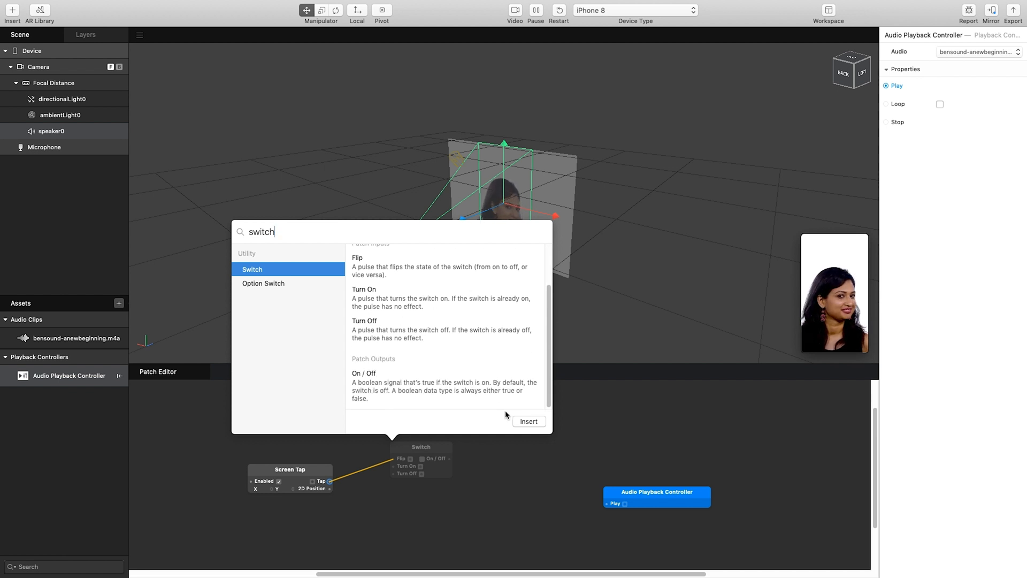
pyautogui.rightClick(421, 446)
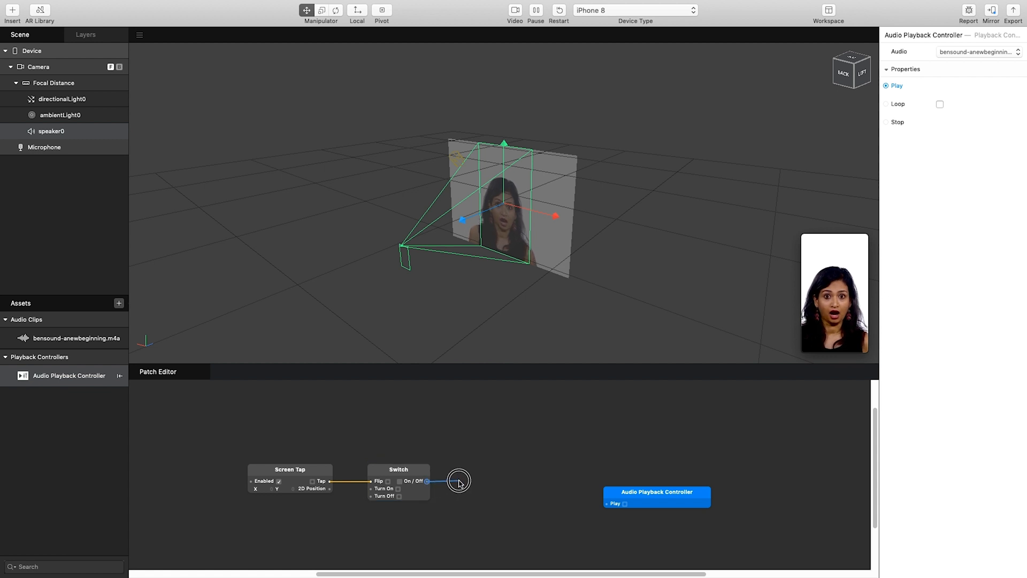
# - Feed the Switch's On / Off output into a new Pulse patch
pyautogui.click(458, 481)
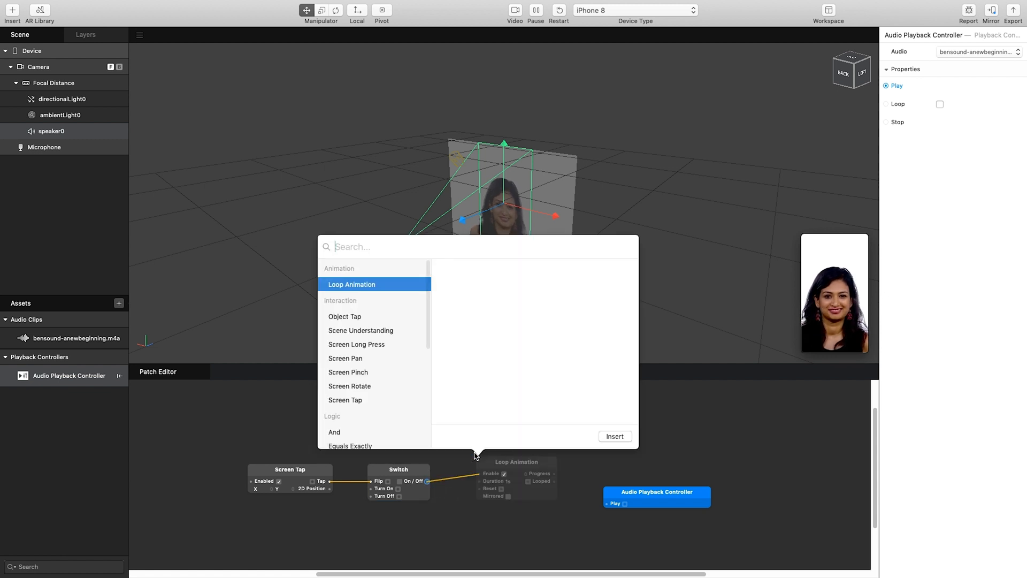
pyautogui.write('pulse')
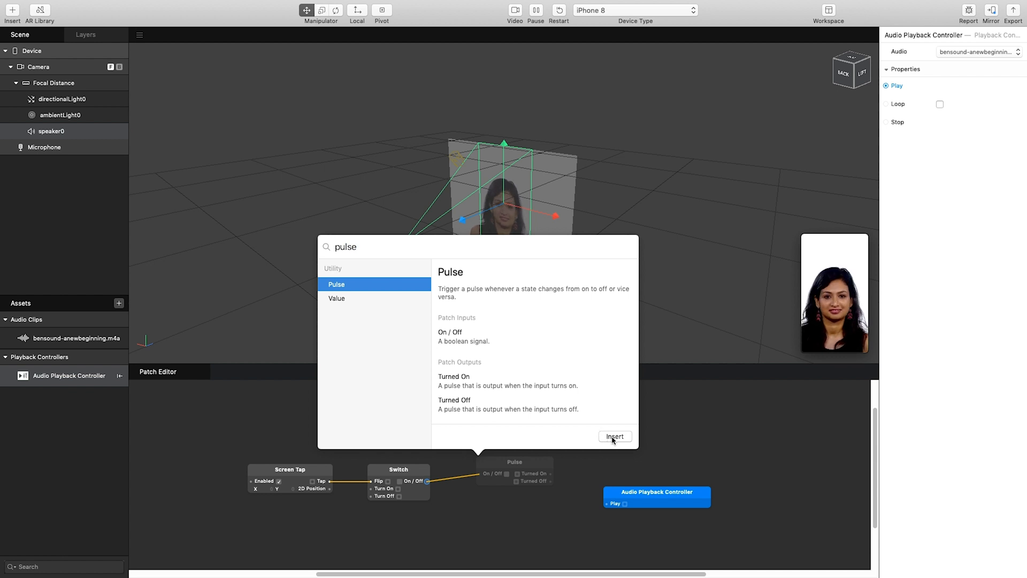
pyautogui.click(615, 437)
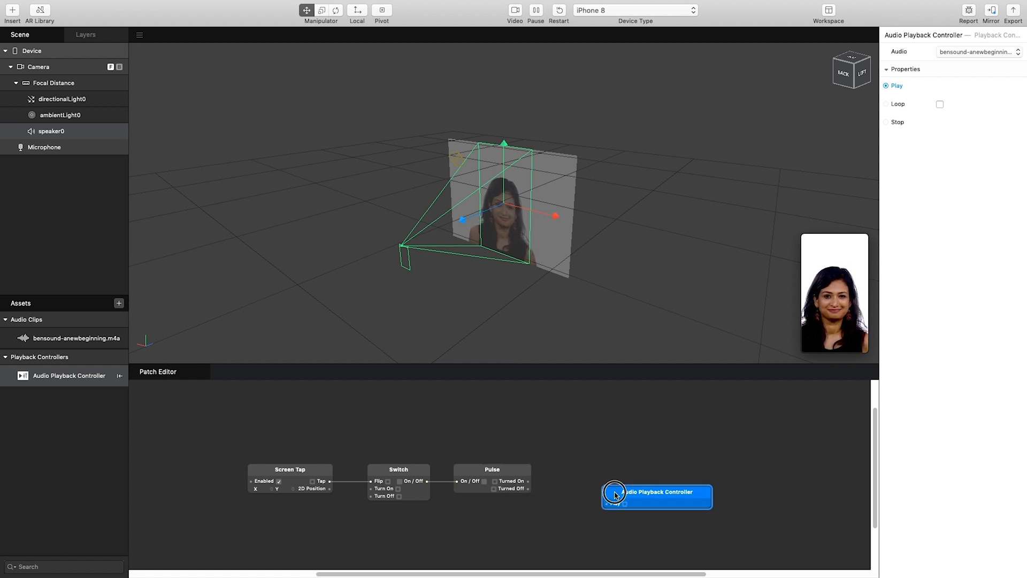
# - Reposition the controller patch and wire Pulse Turned On to Play, Turned Off to Stop
pyautogui.moveTo(656, 496); pyautogui.dragTo(626, 430)
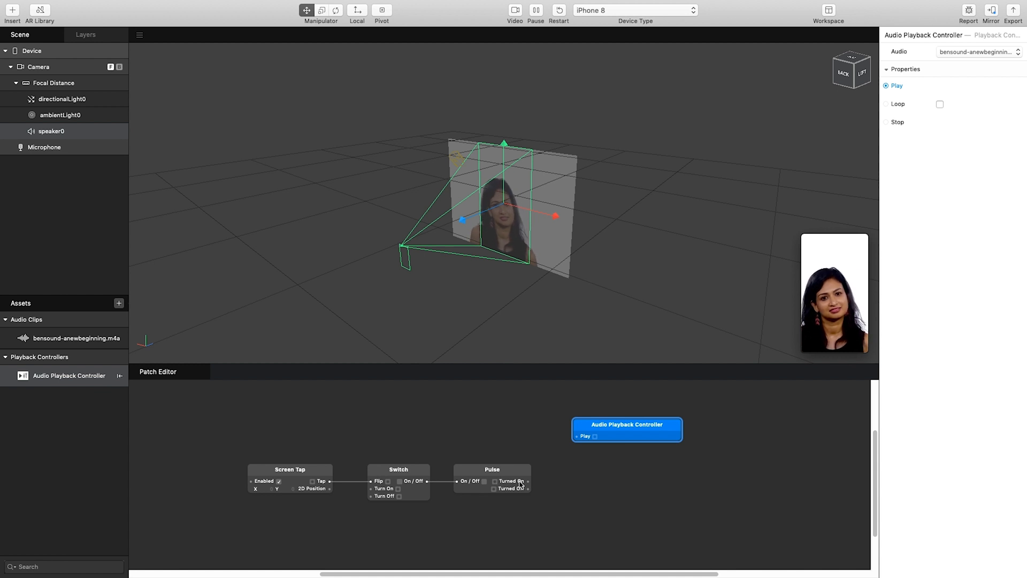
pyautogui.moveTo(529, 481); pyautogui.dragTo(596, 437)
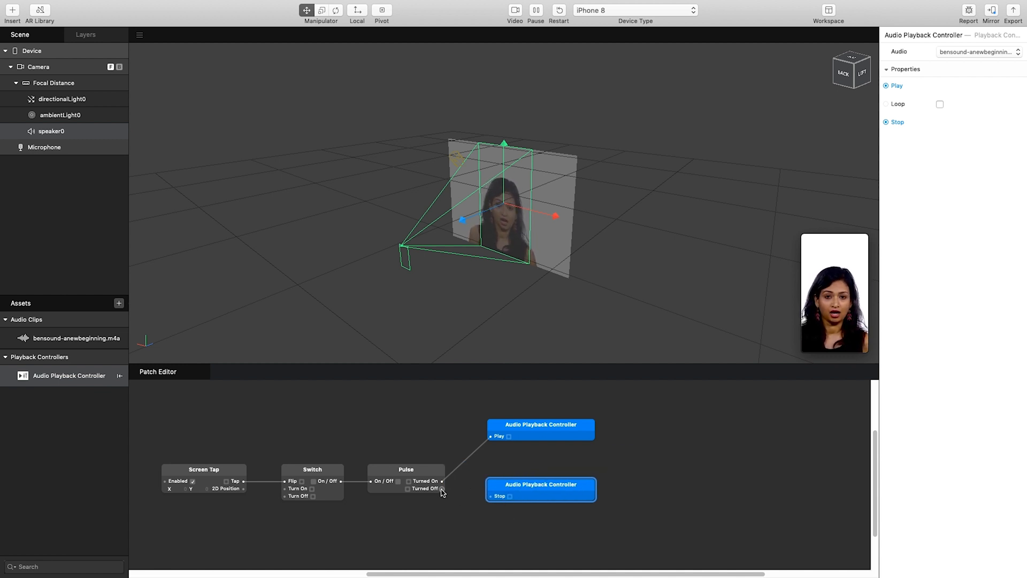
pyautogui.moveTo(442, 489); pyautogui.dragTo(499, 496)
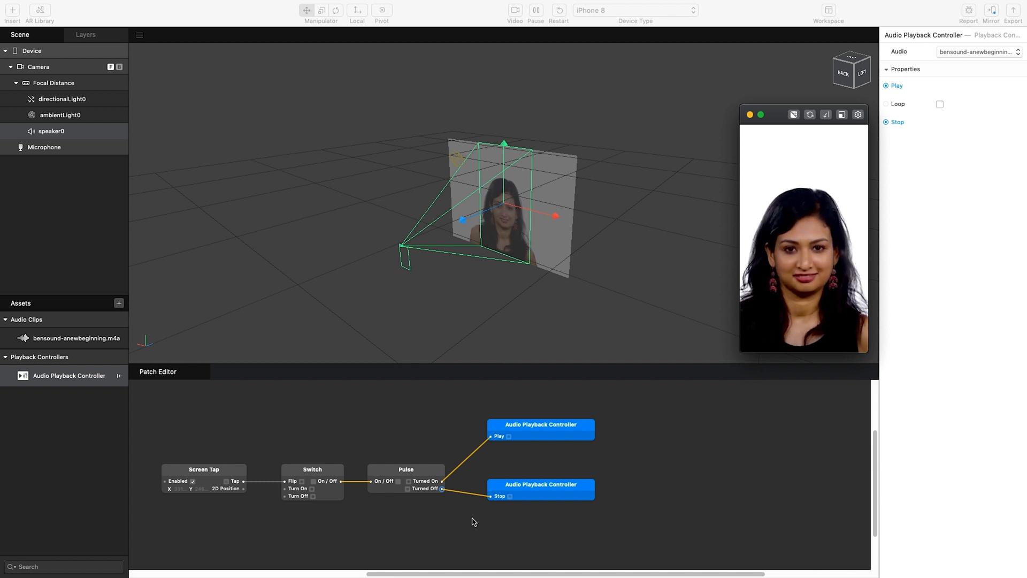
# - Tap the simulator preview to test the audio play/stop toggle
pyautogui.click(805, 242)
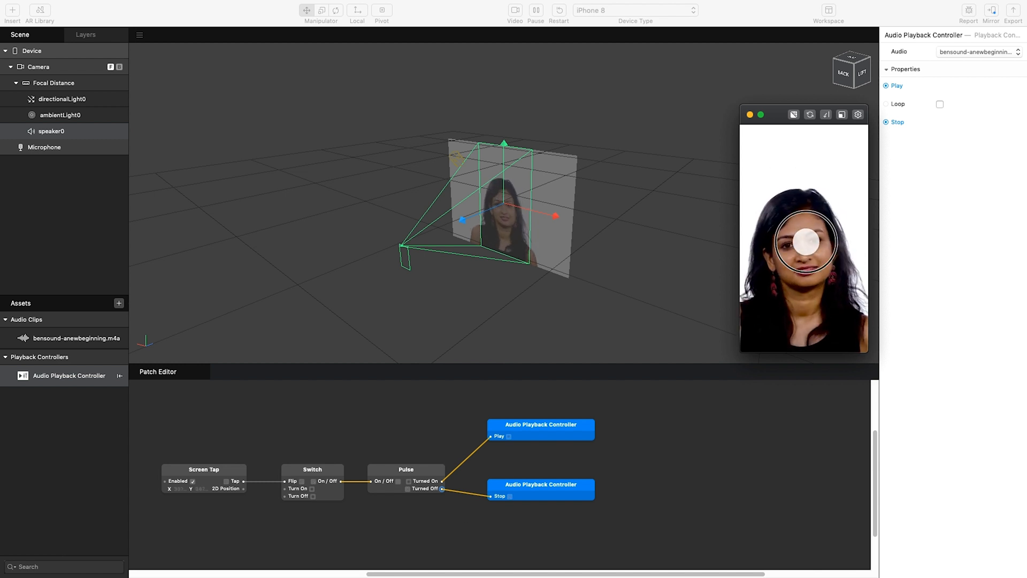